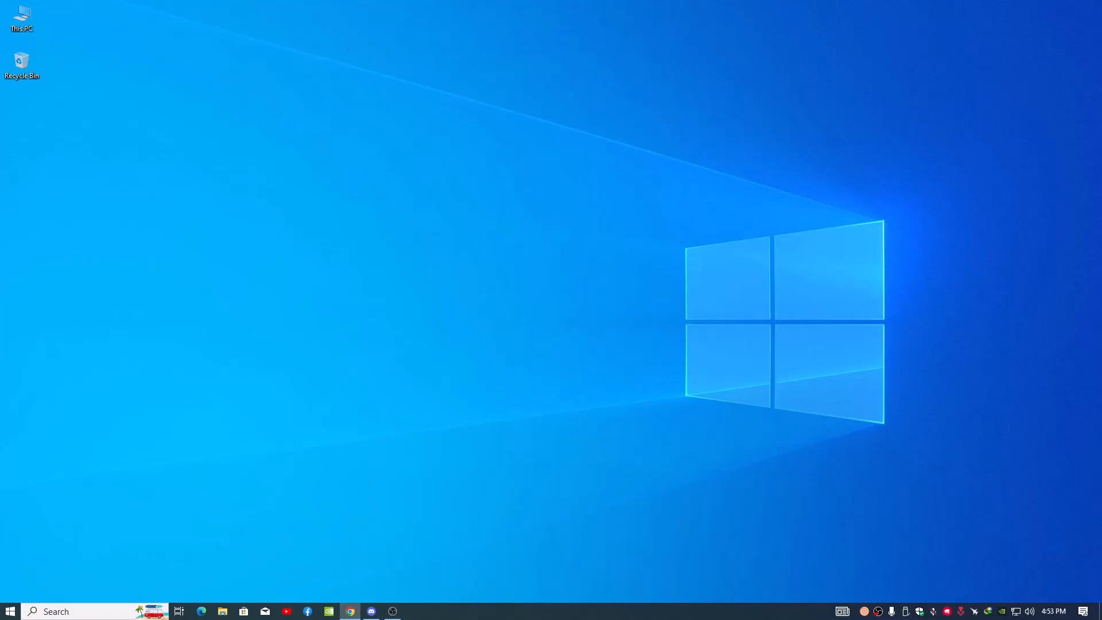
# Reach Windows Update from Start > Settings and see the 'You're up to date' status
pyautogui.click(9, 611)
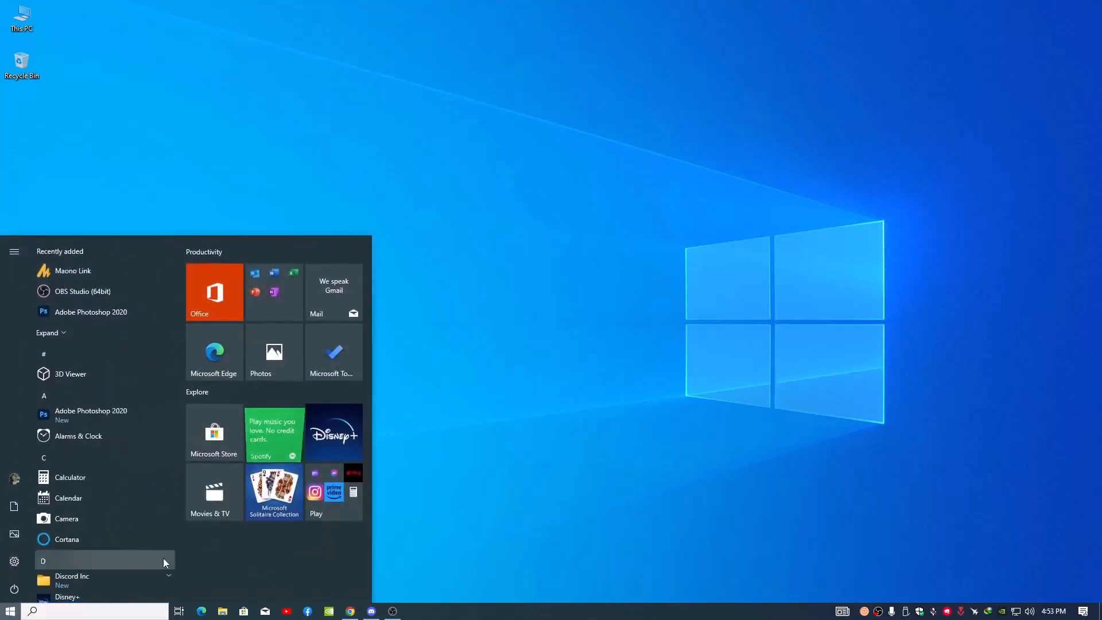
pyautogui.click(13, 561)
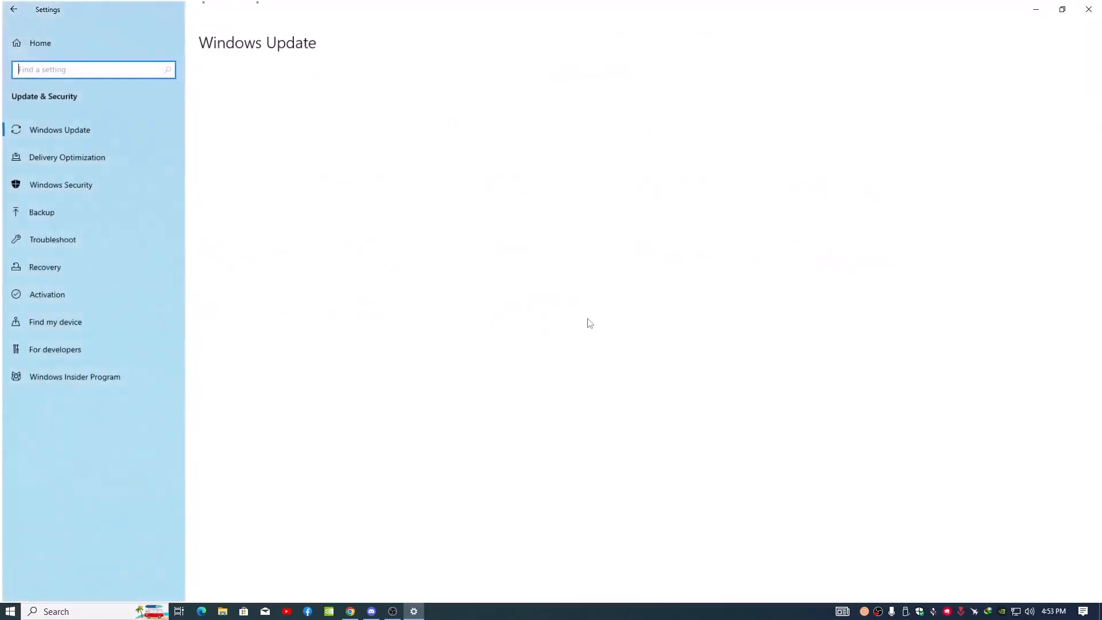
pyautogui.click(60, 129)
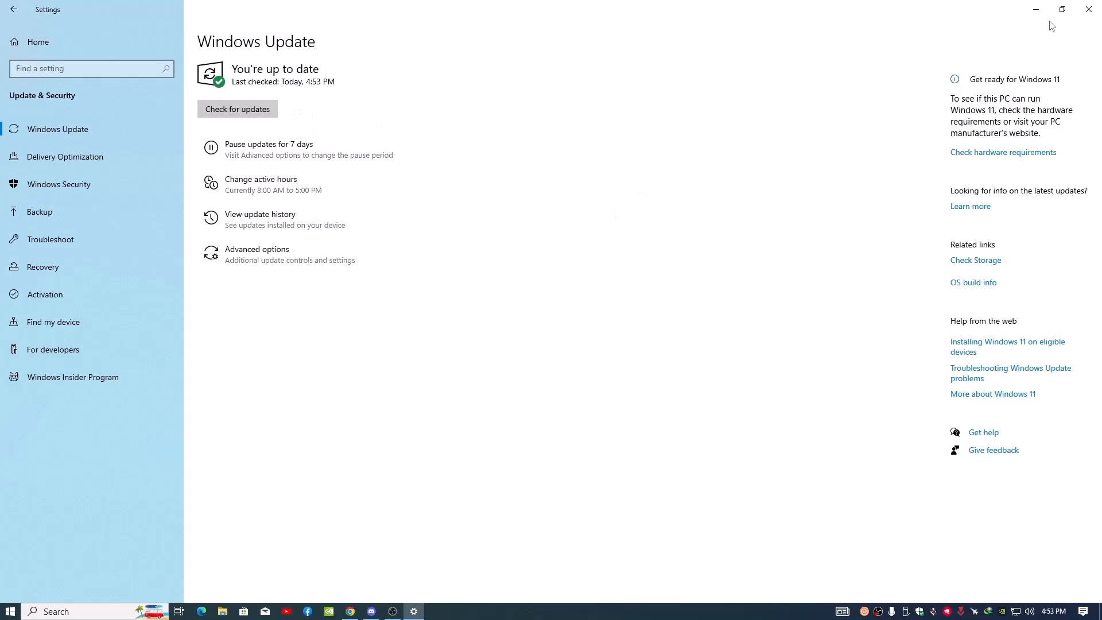
pyautogui.moveTo(1037, 9)
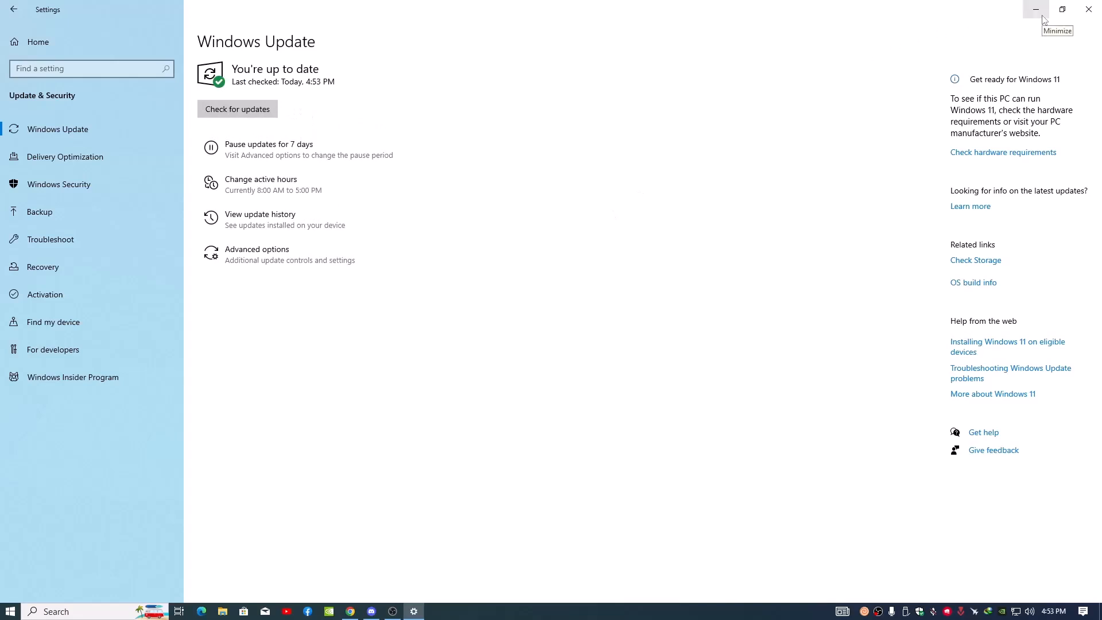
# From About, view the GTX 1060 'best drivers already installed' result in Device Manager, then close it
pyautogui.click(1035, 9)
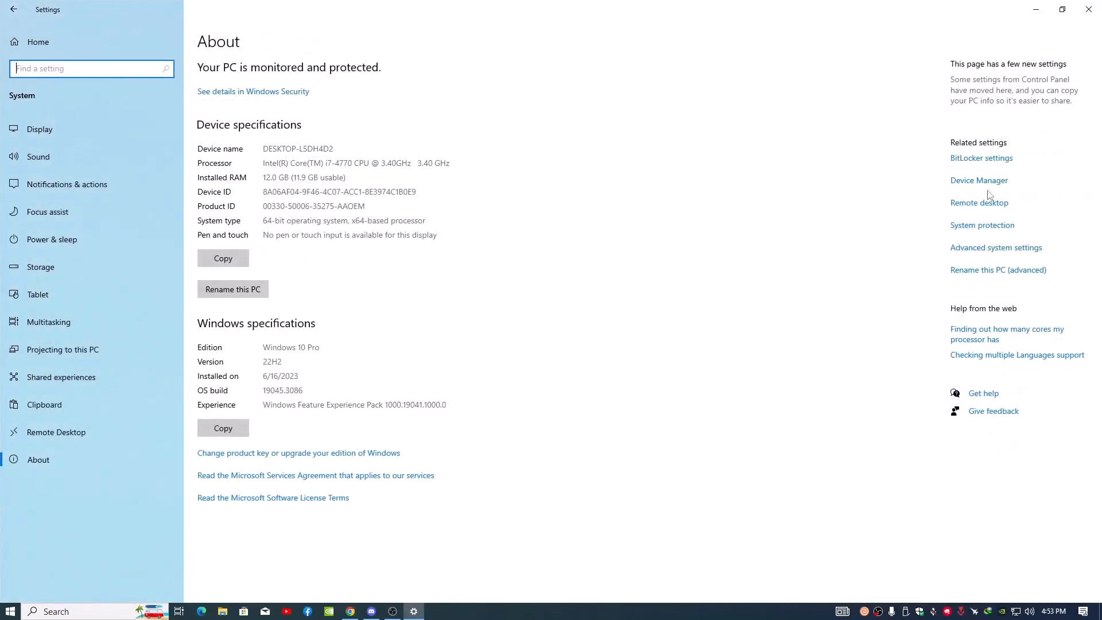
pyautogui.click(978, 180)
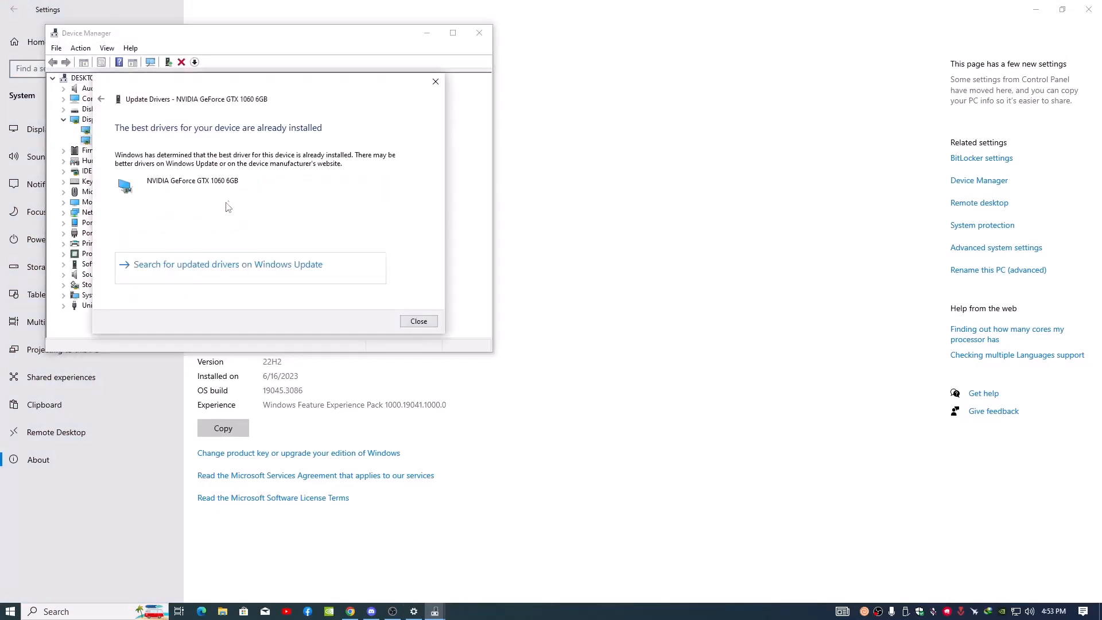
pyautogui.click(419, 320)
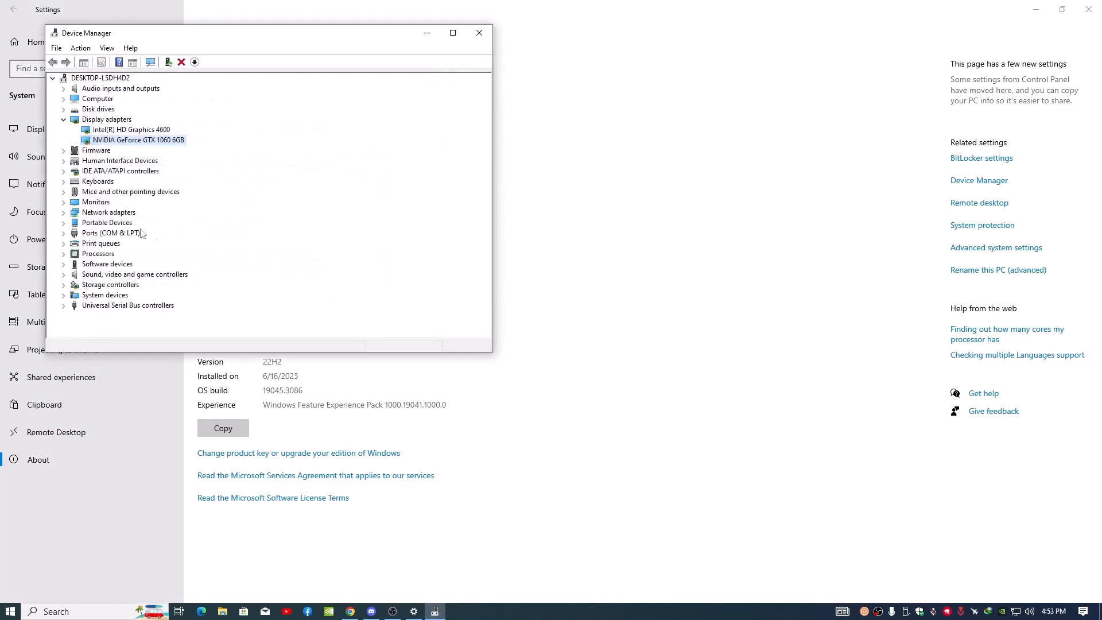
pyautogui.moveTo(162, 183)
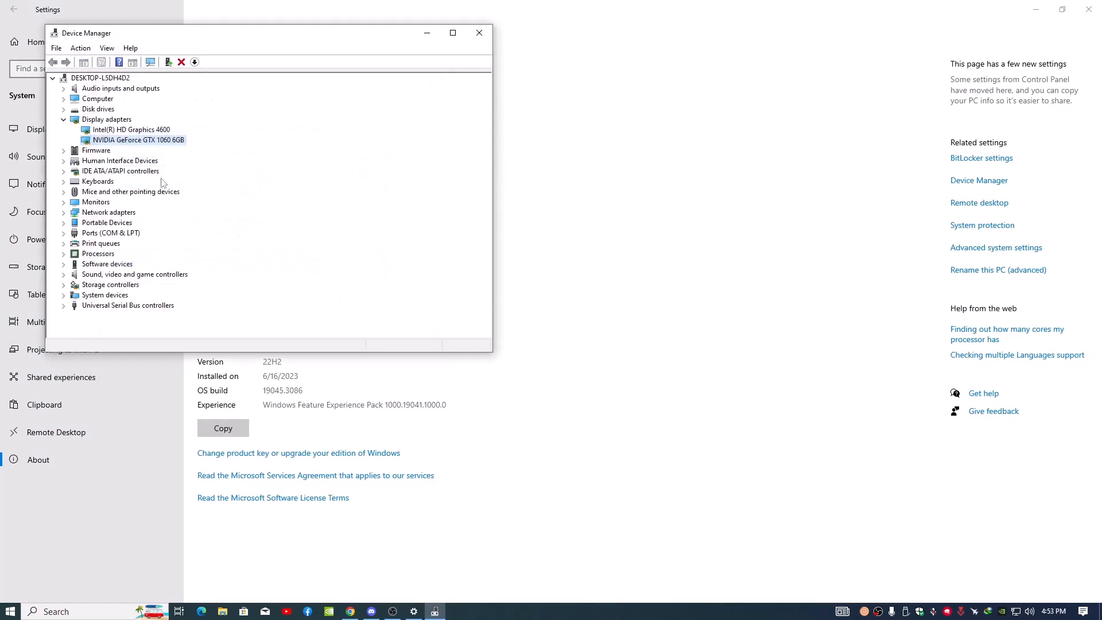
pyautogui.click(479, 32)
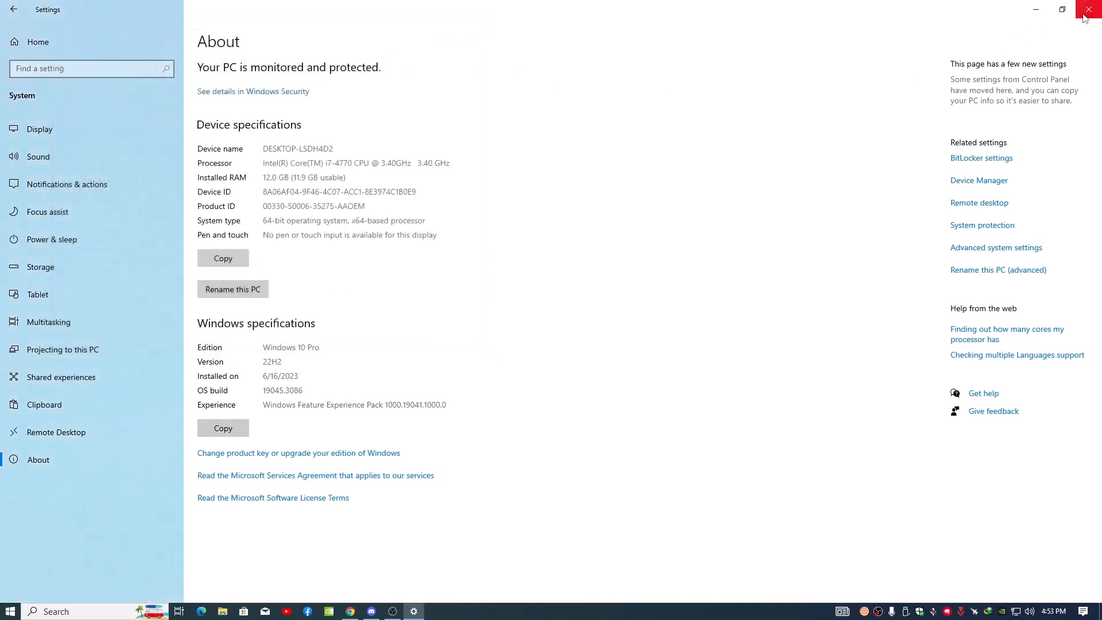
# Close the Settings window, leaving the empty desktop
pyautogui.click(1090, 9)
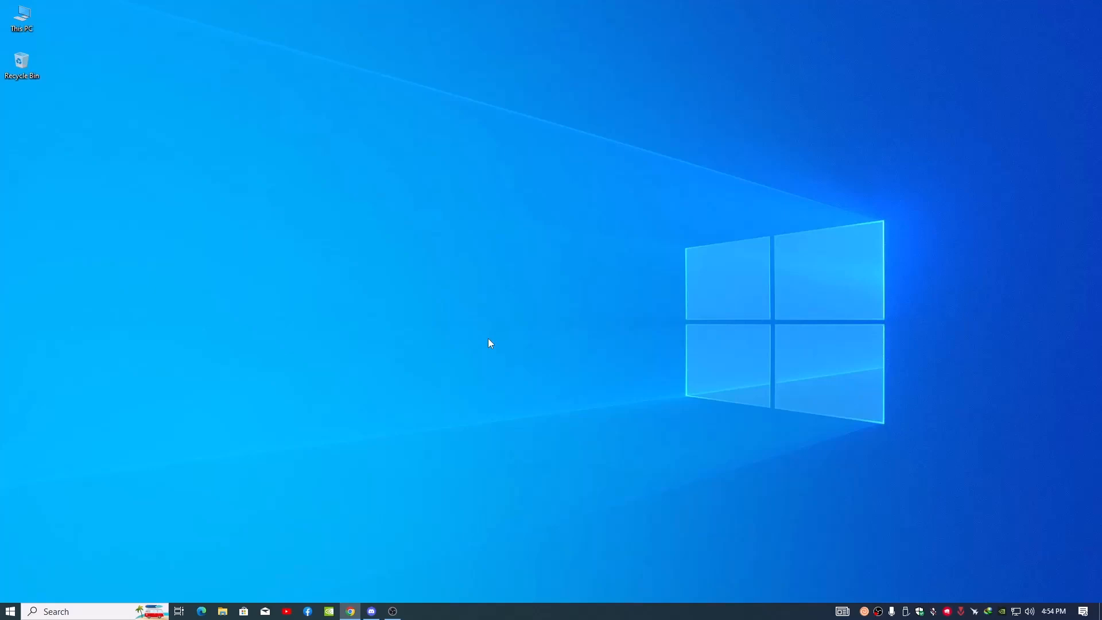
pyautogui.moveTo(648, 433)
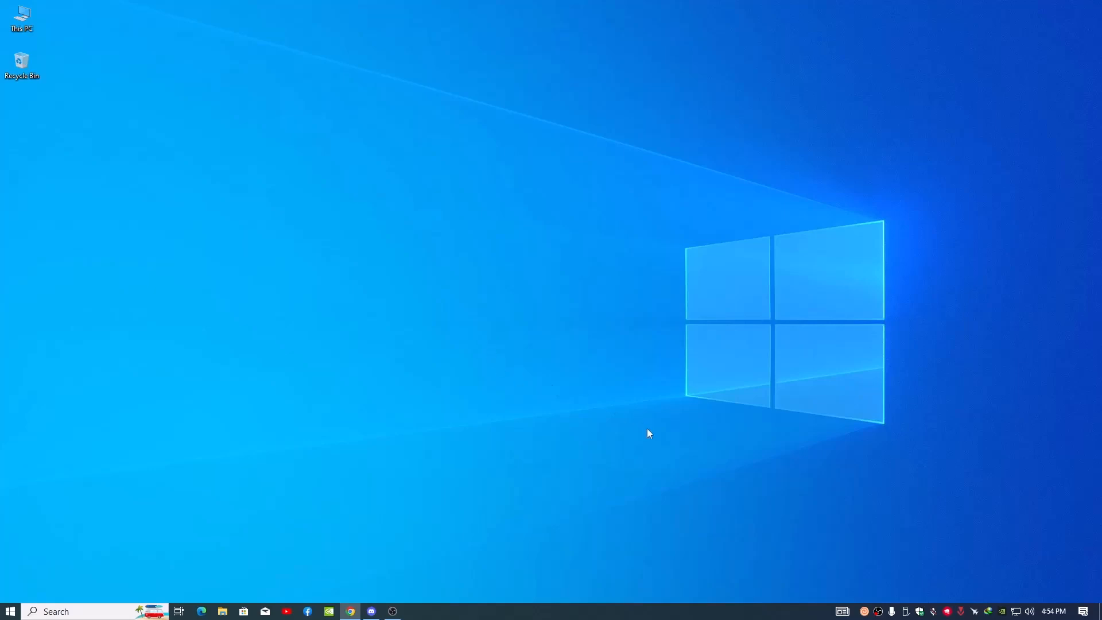
pyautogui.moveTo(393, 611)
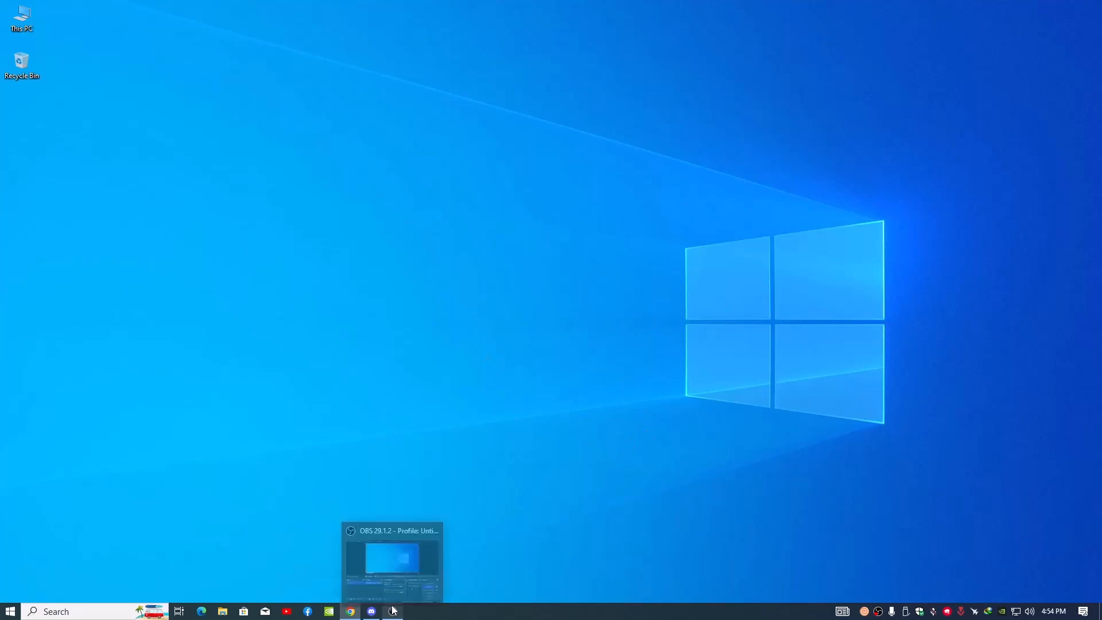
pyautogui.moveTo(668, 572)
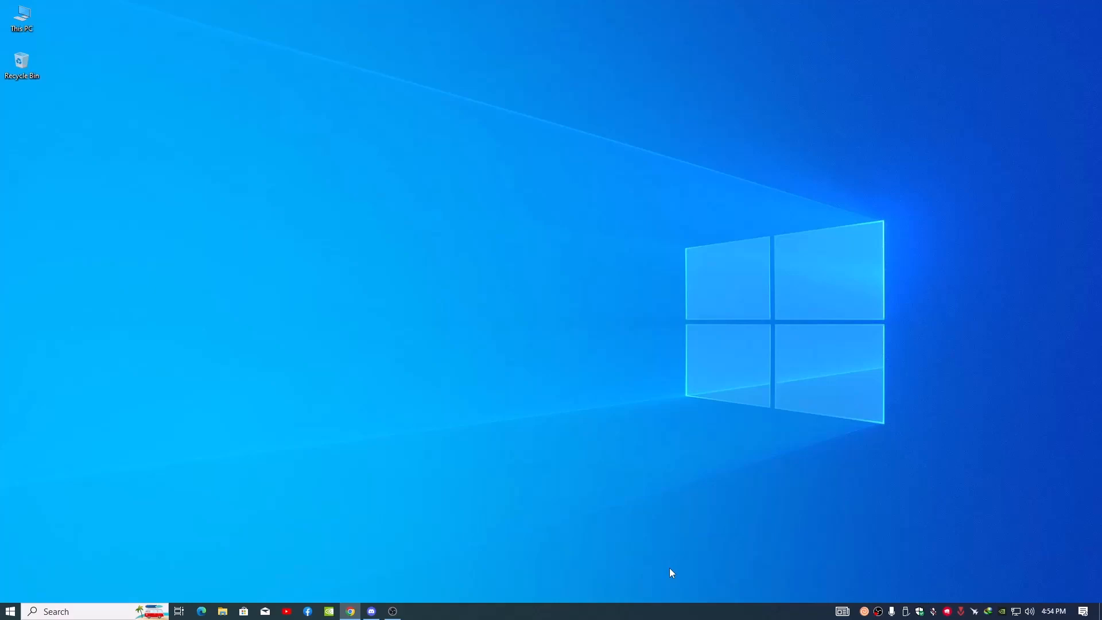
pyautogui.moveTo(413, 599)
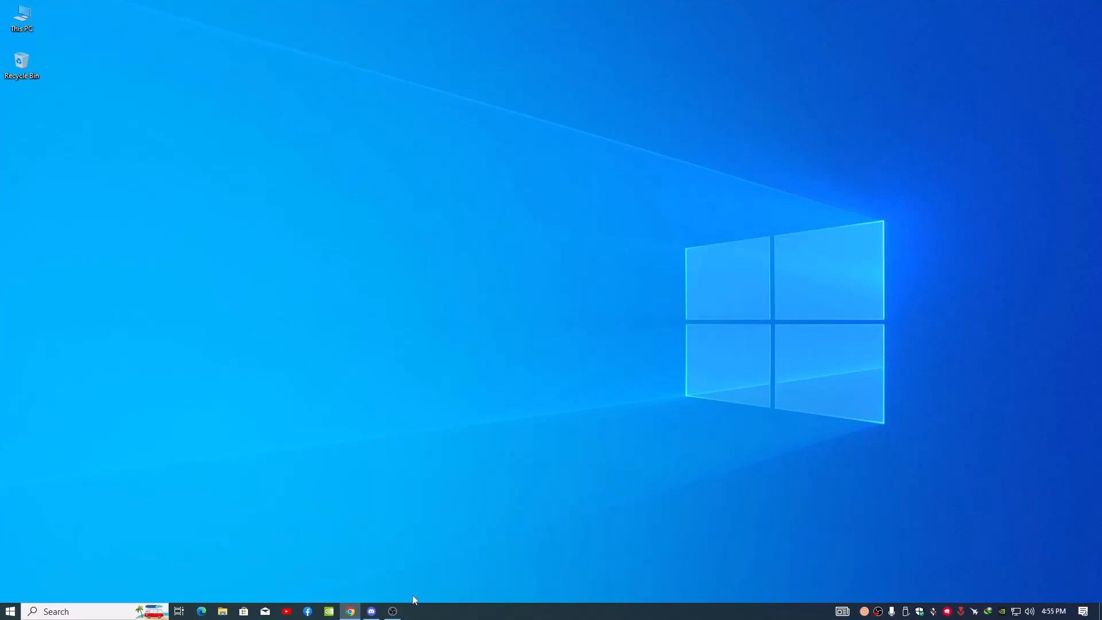
pyautogui.moveTo(430, 604)
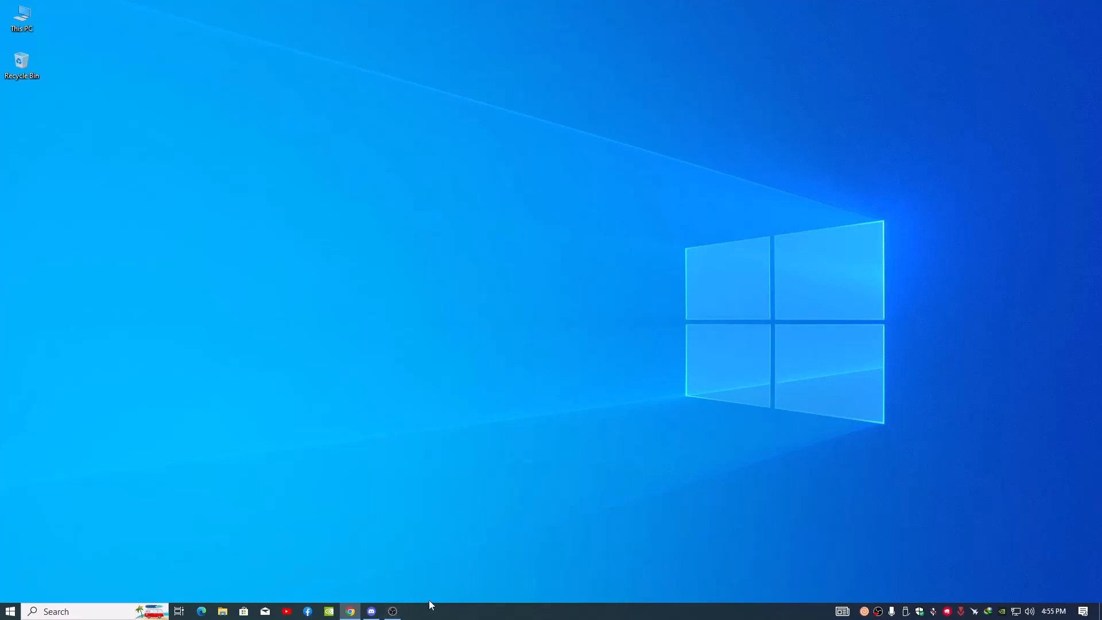